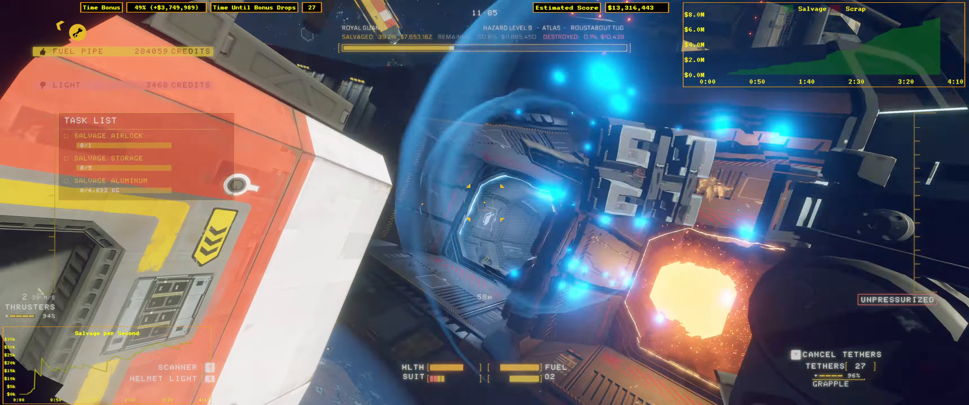
mouse_move(484, 203)
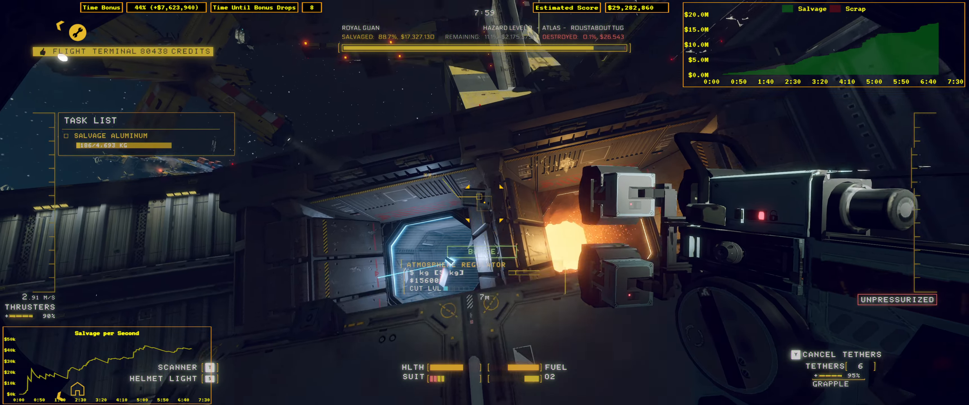
- Scan the tug's interior to highlight remaining objects and pickups
key(t)
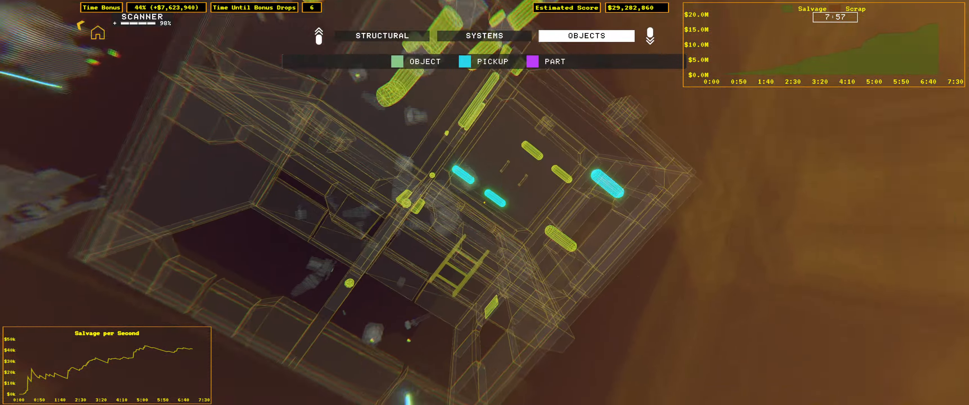